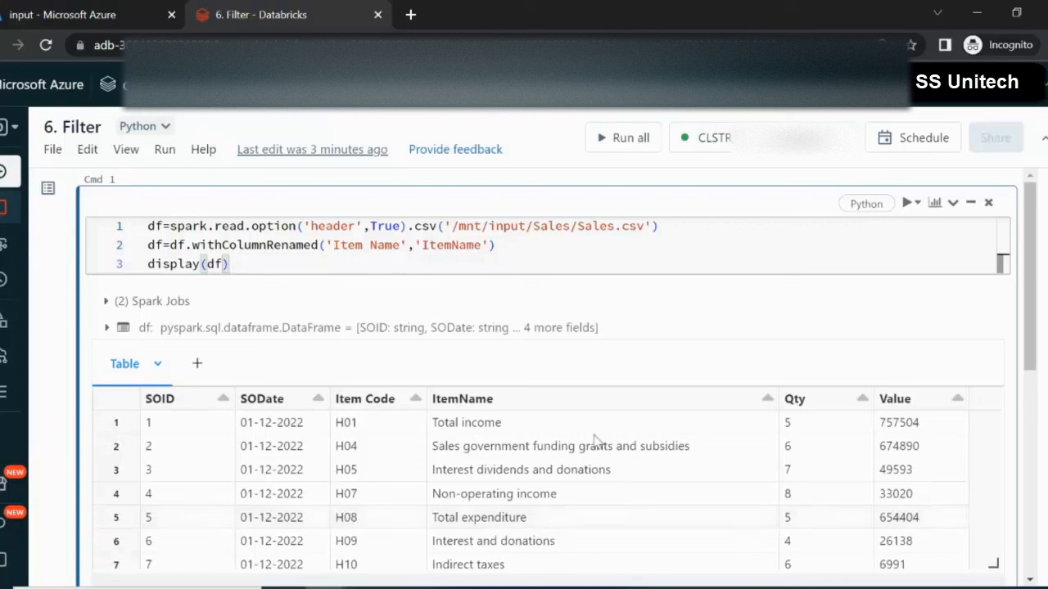
pyautogui.moveTo(511, 432)
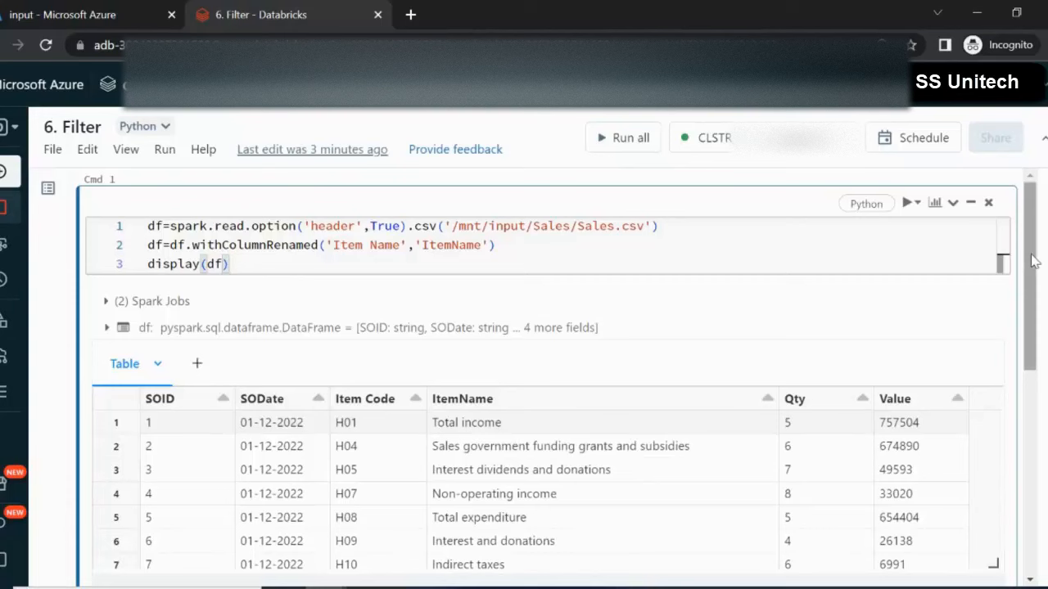
# Step: Write df.filter(df.ItemName.isin()) in a new cell, leaving the isin value list empty
pyautogui.scroll(-3)
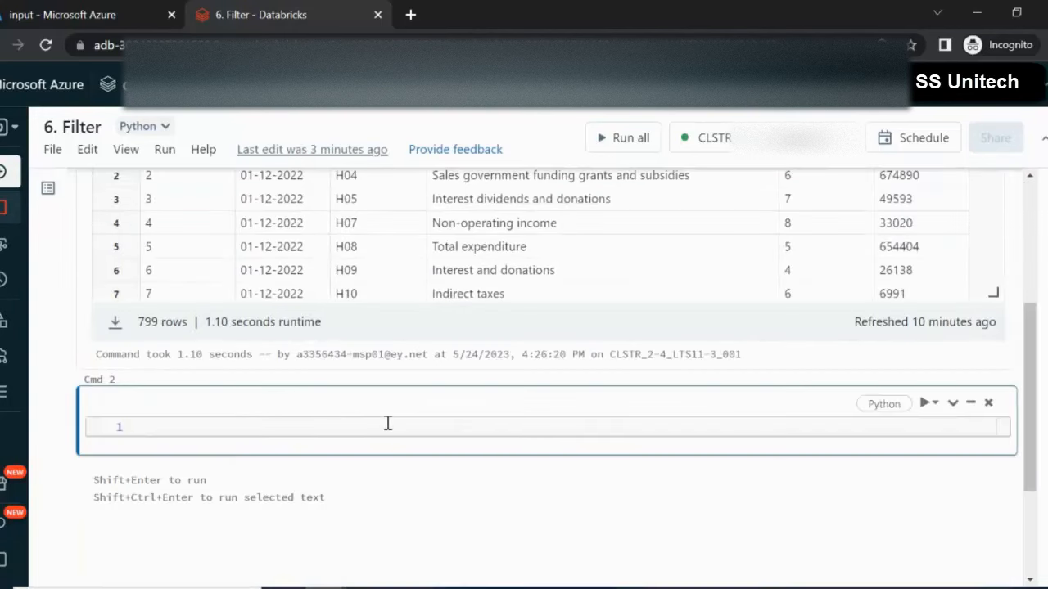
pyautogui.write('df.')
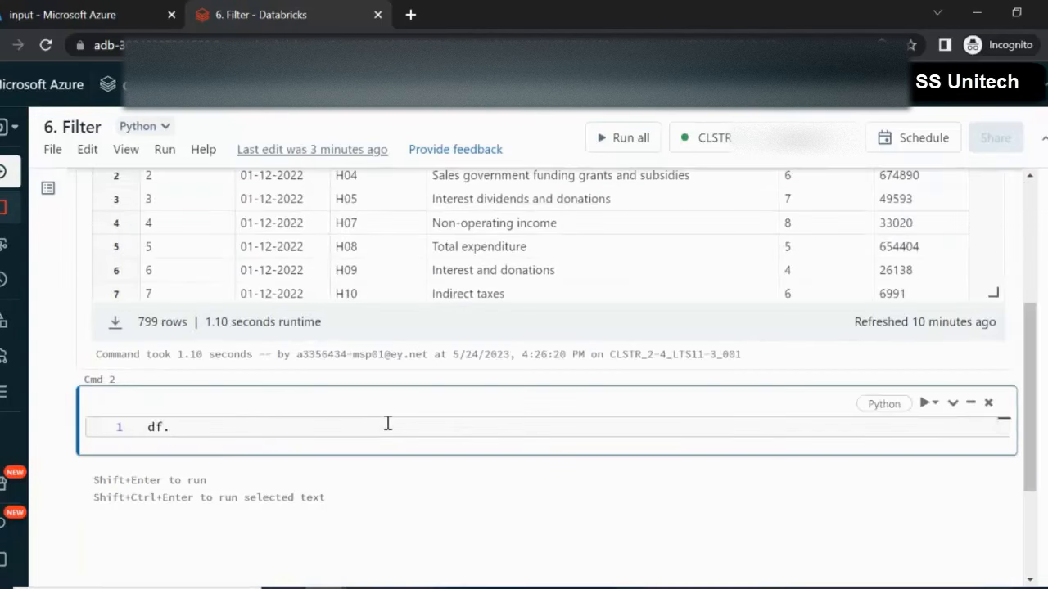
pyautogui.write('.')
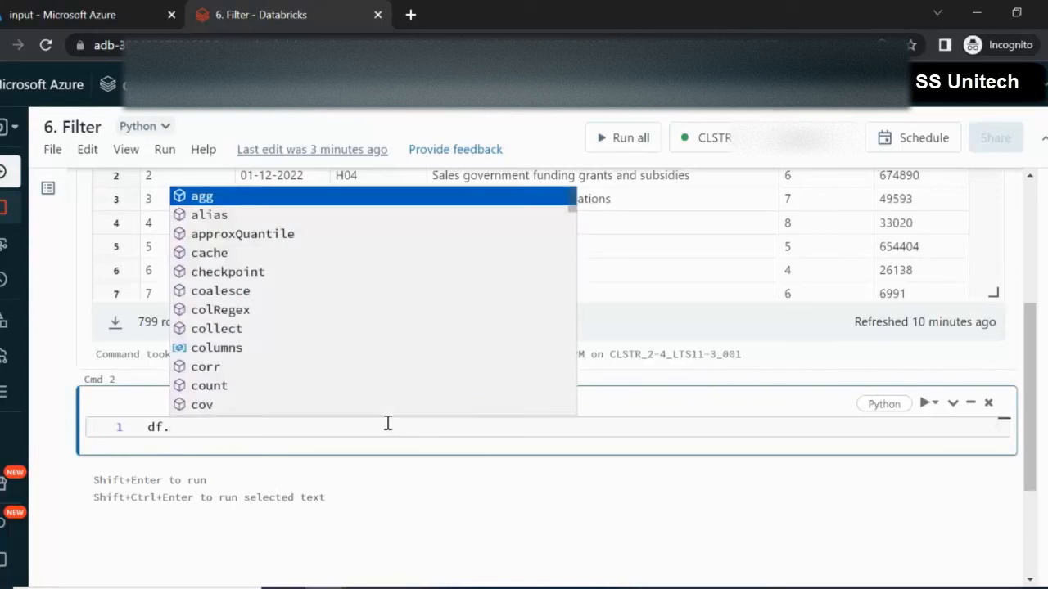
pyautogui.write('filter(')
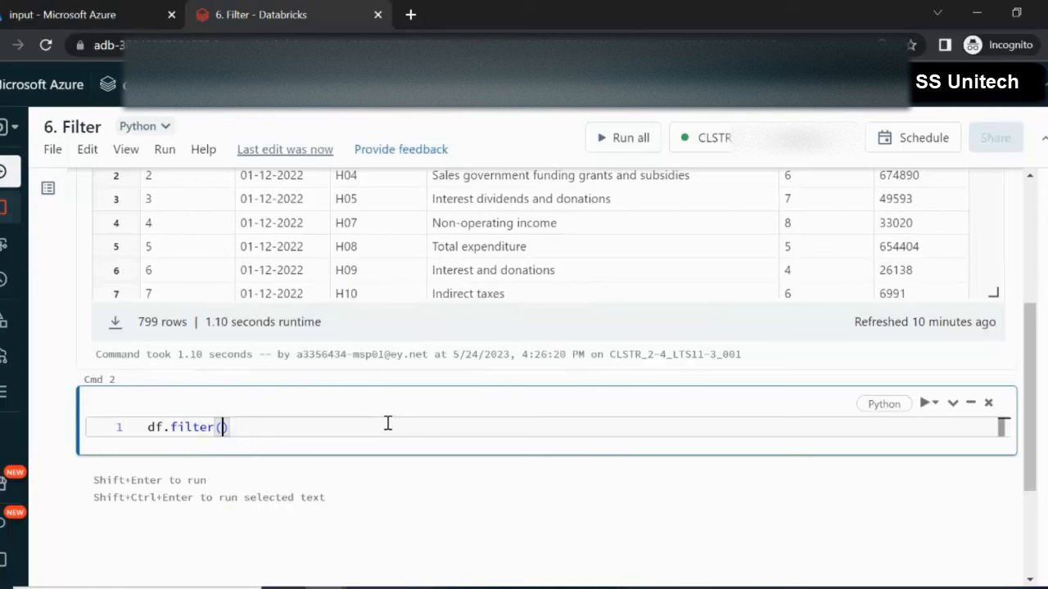
pyautogui.write('df.')
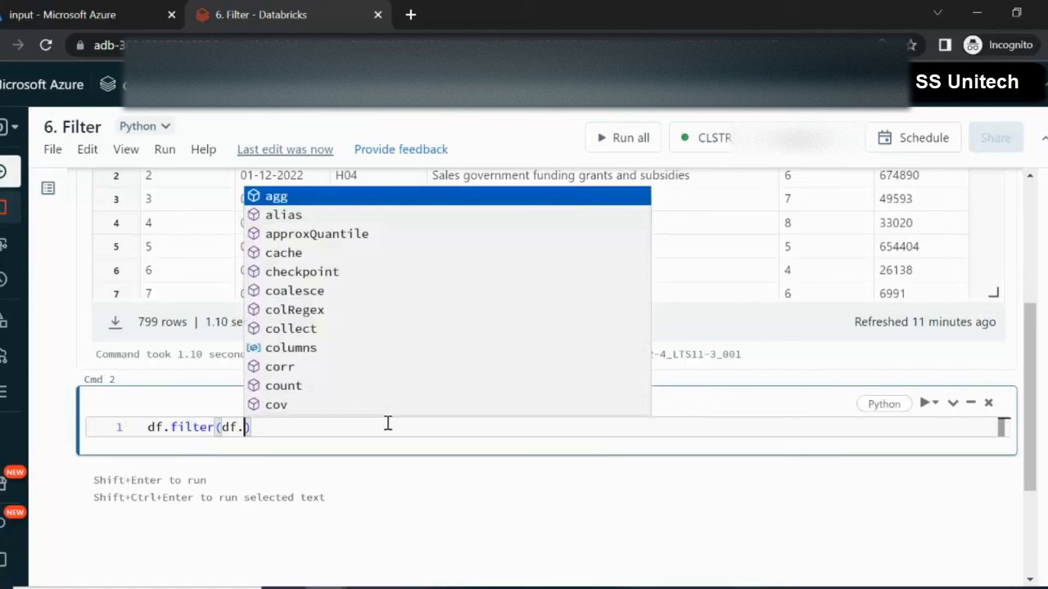
pyautogui.write('ItemNam')
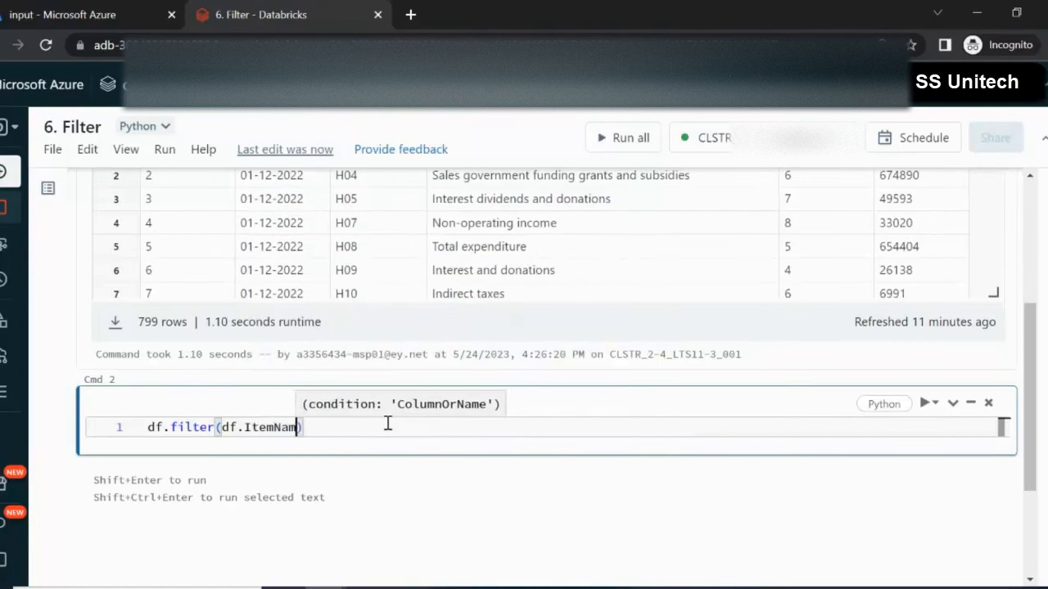
pyautogui.write('e.')
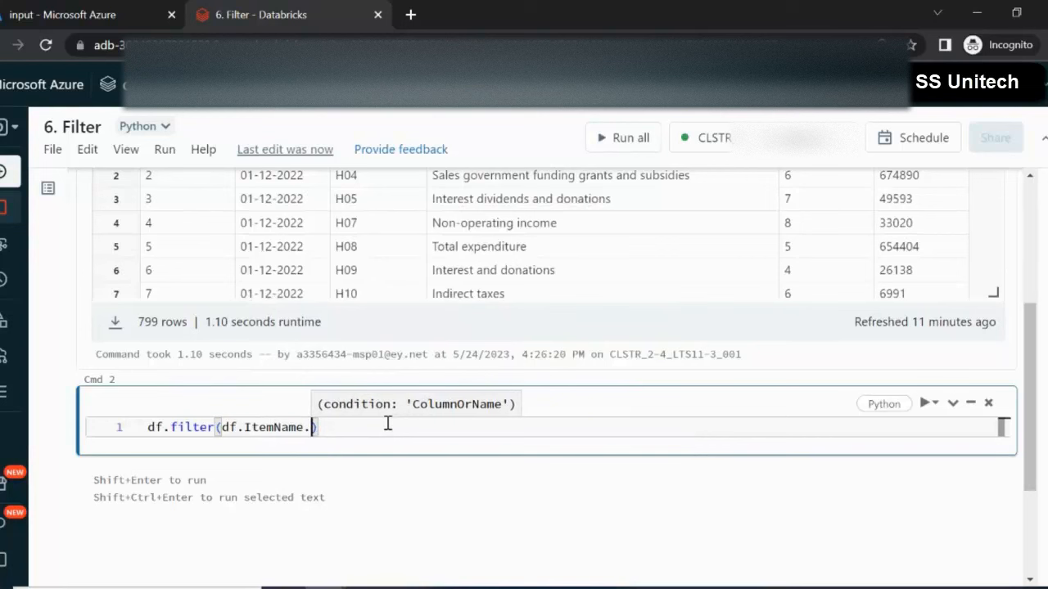
pyautogui.write('isin(')
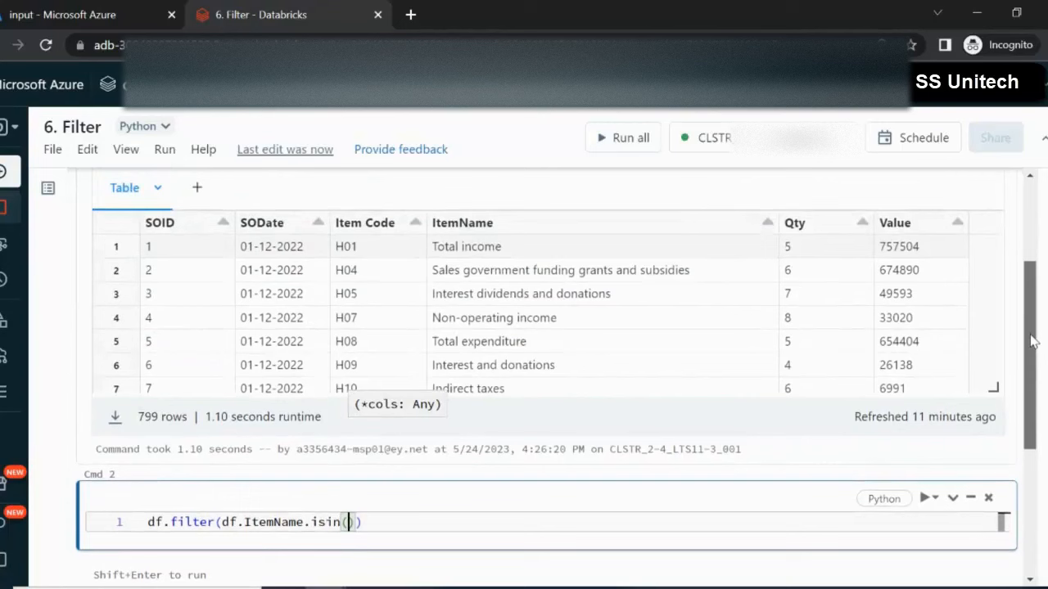
# Step: Fill the isin condition with 'Total income' and 'Total expenditure', taking the names from the table
pyautogui.doubleClick(465, 245)
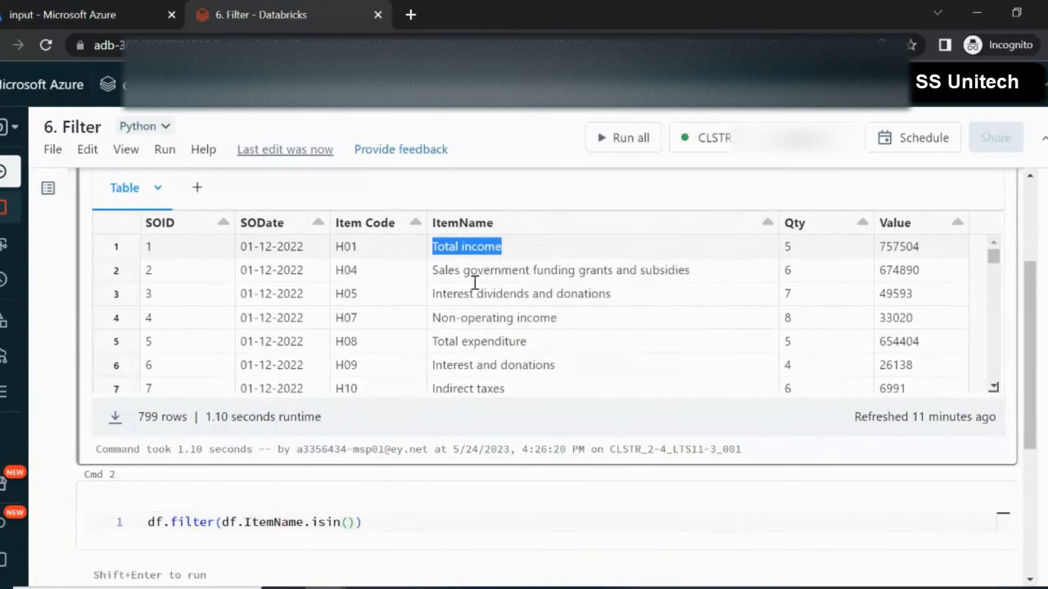
pyautogui.click(344, 522)
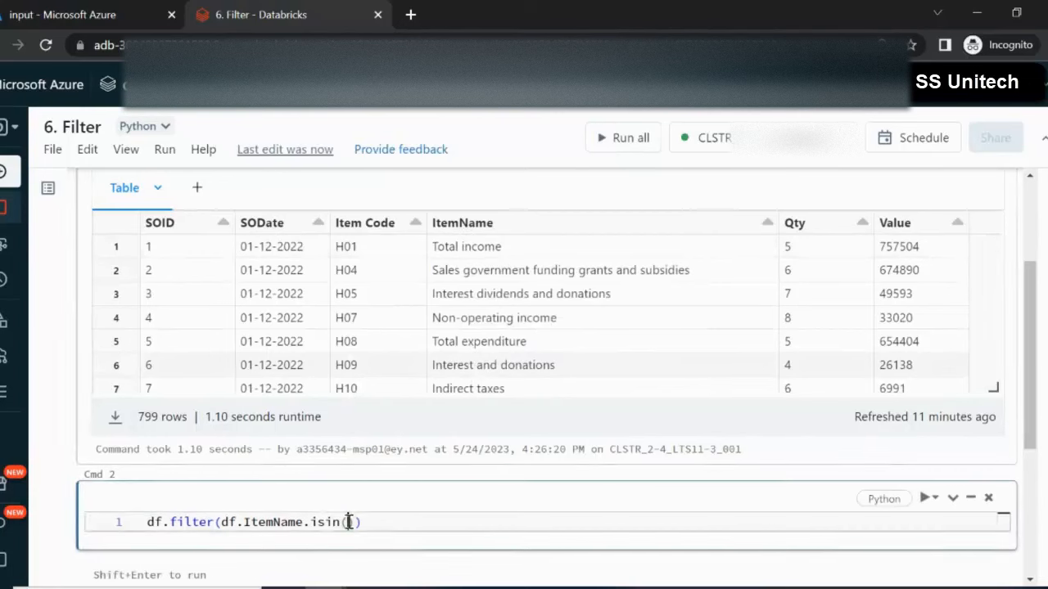
pyautogui.write("'Total income','")
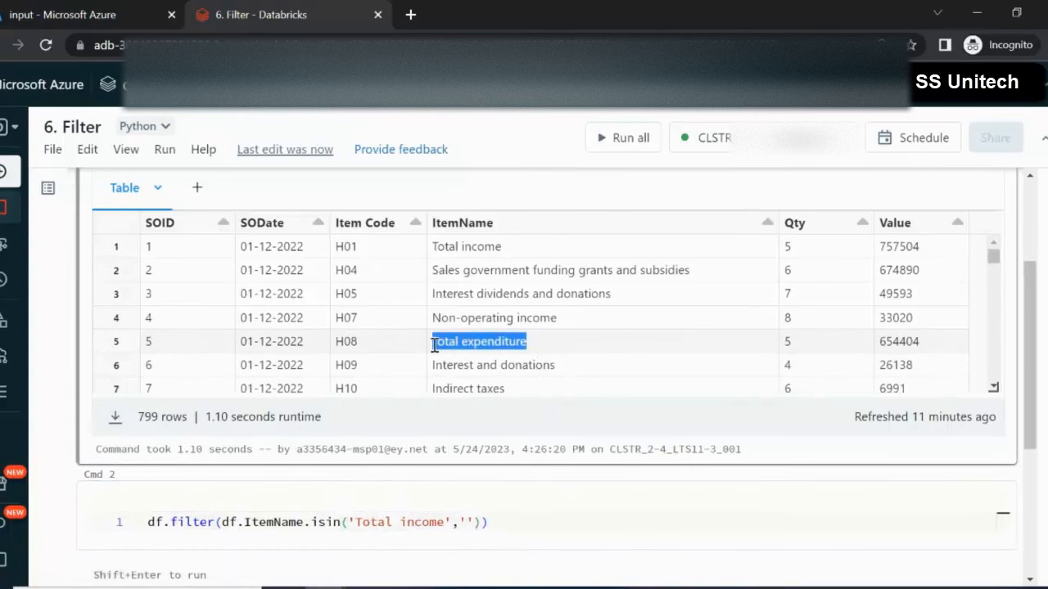
pyautogui.write('Total expenditure')
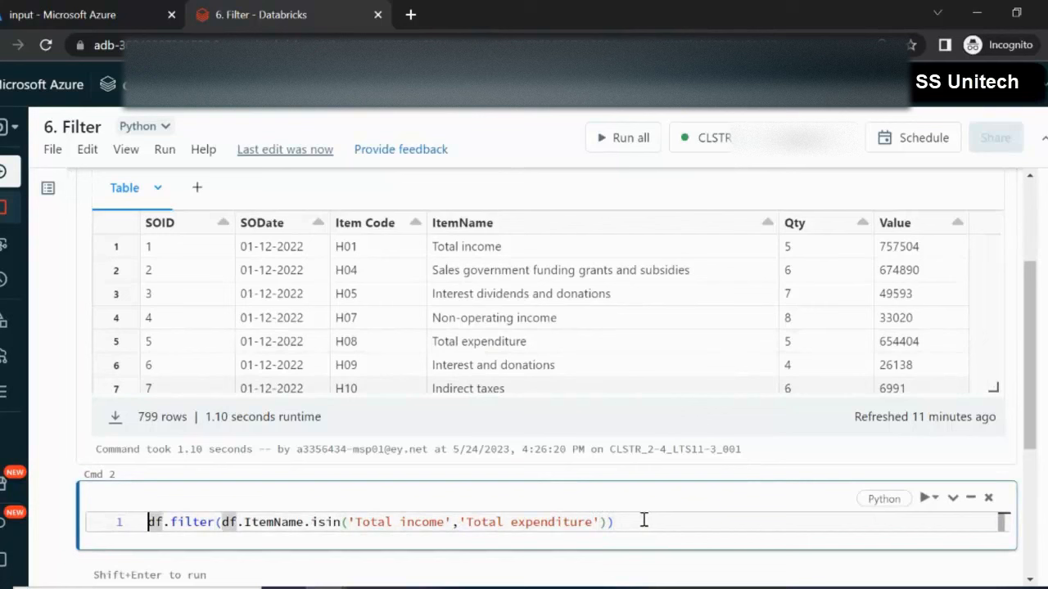
# Step: Assign the filtered result to df1 and add a display() line to show it
pyautogui.write('f1=')
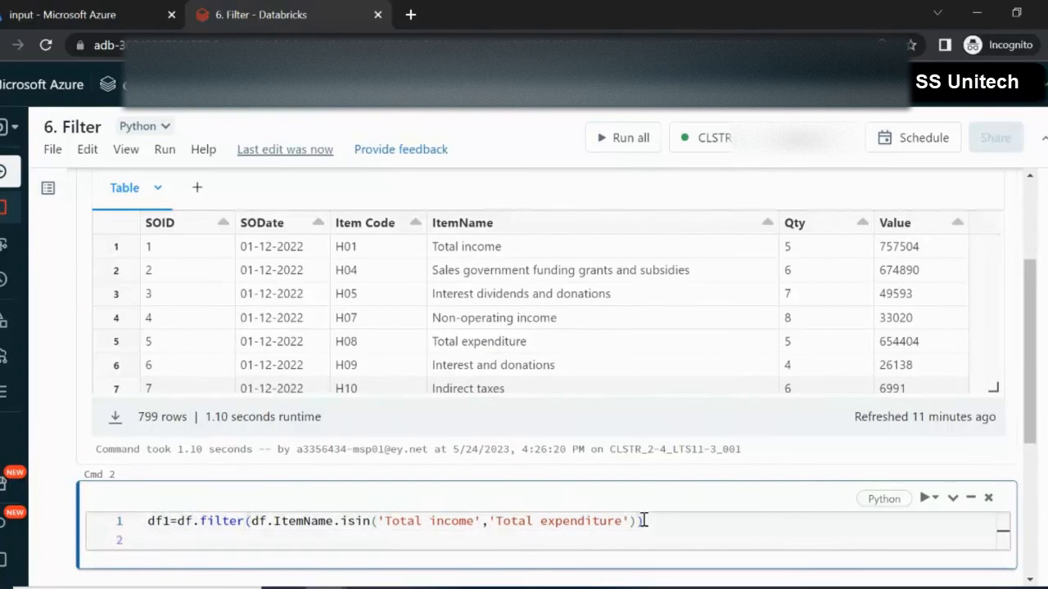
pyautogui.write('display()')
pyautogui.write('~')
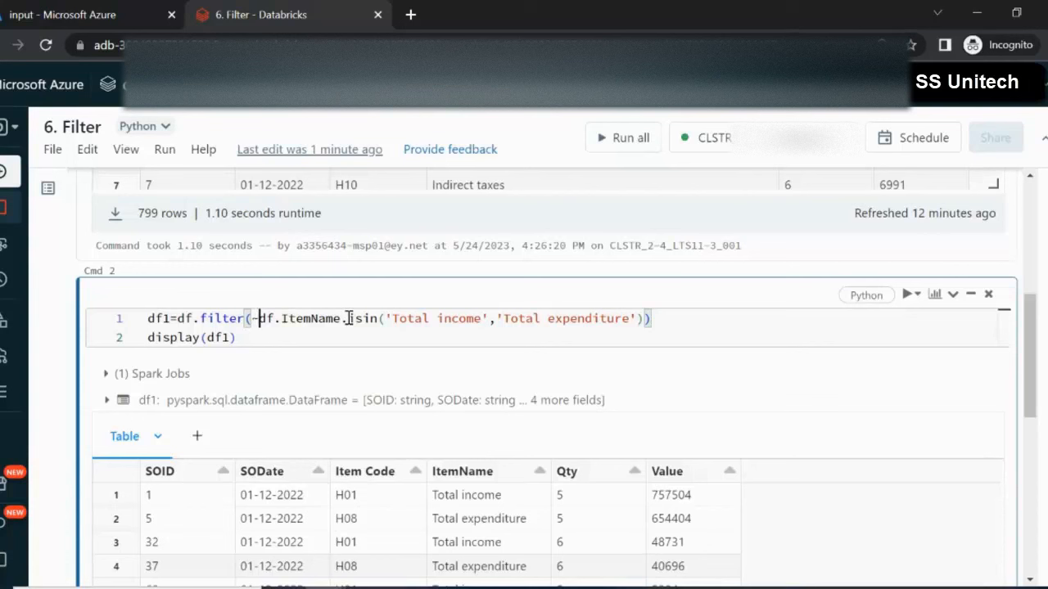
# Step: Rerun the ~df.ItemName.isin(...) filter so df1 shows 749 rows without the two totals
pyautogui.moveTo(259, 317); pyautogui.dragTo(647, 317)
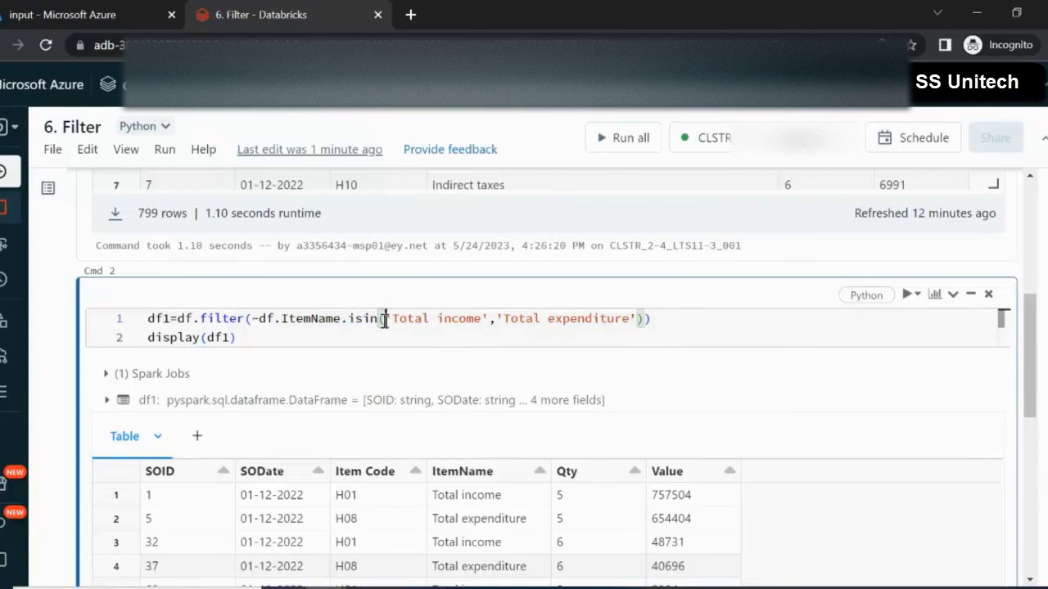
pyautogui.click(907, 293)
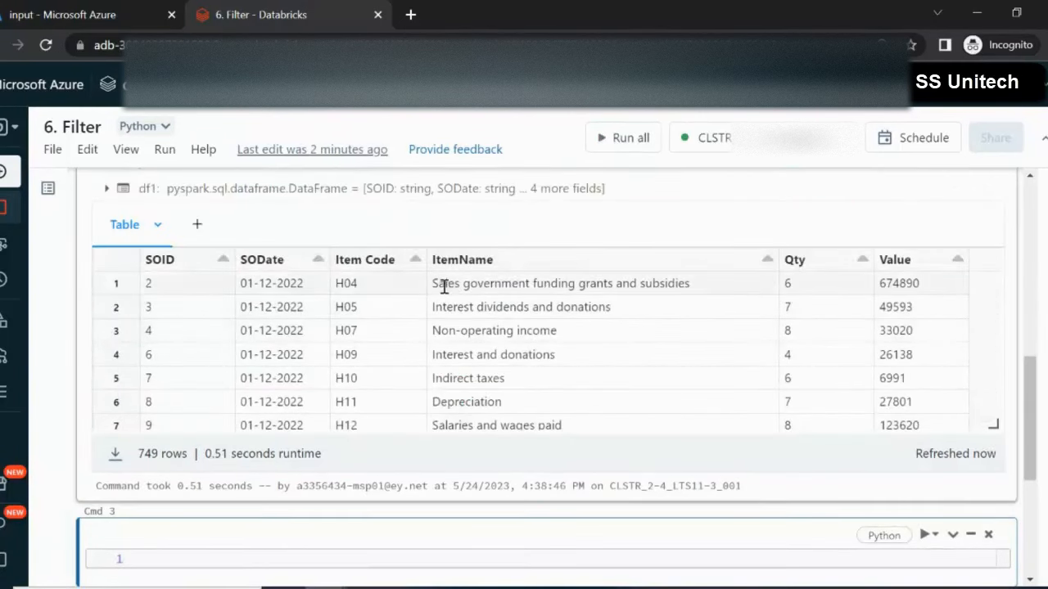
pyautogui.doubleClick(484, 283)
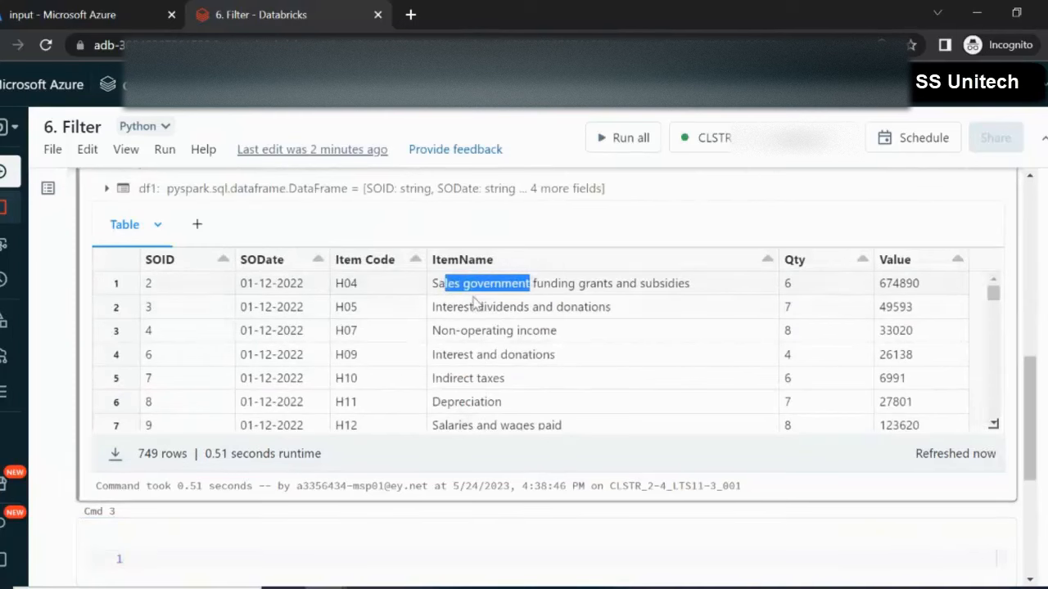